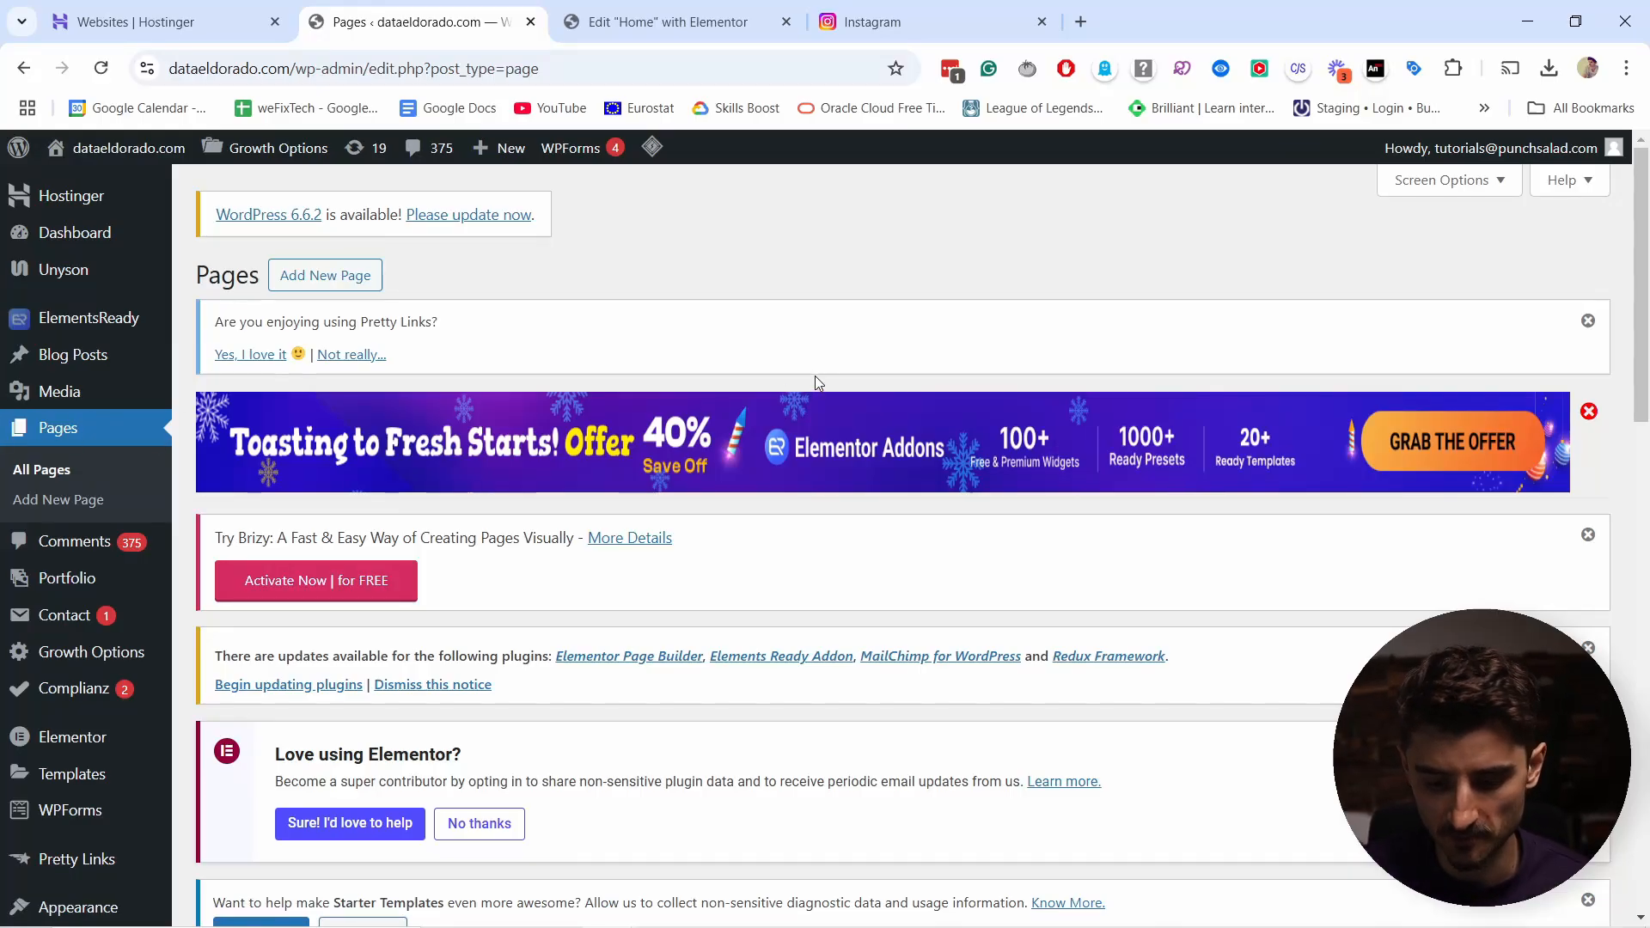
Step: Open the Home — Front Page entry in the Elementor editor from the Pages list
scroll(down, 3)
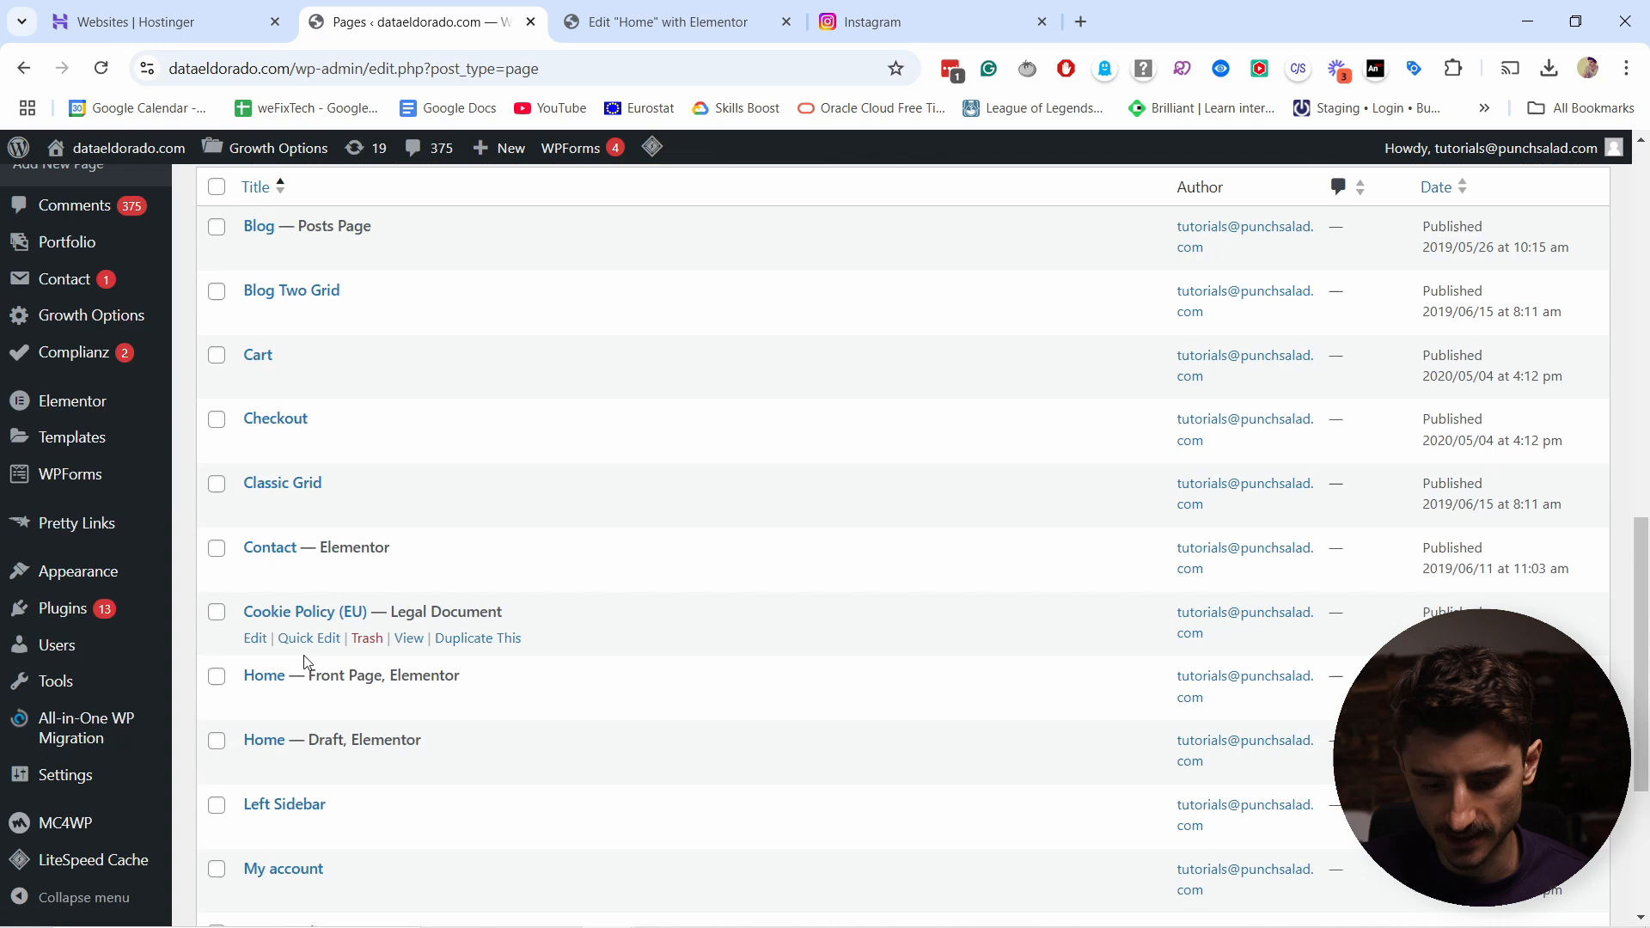
click(667, 21)
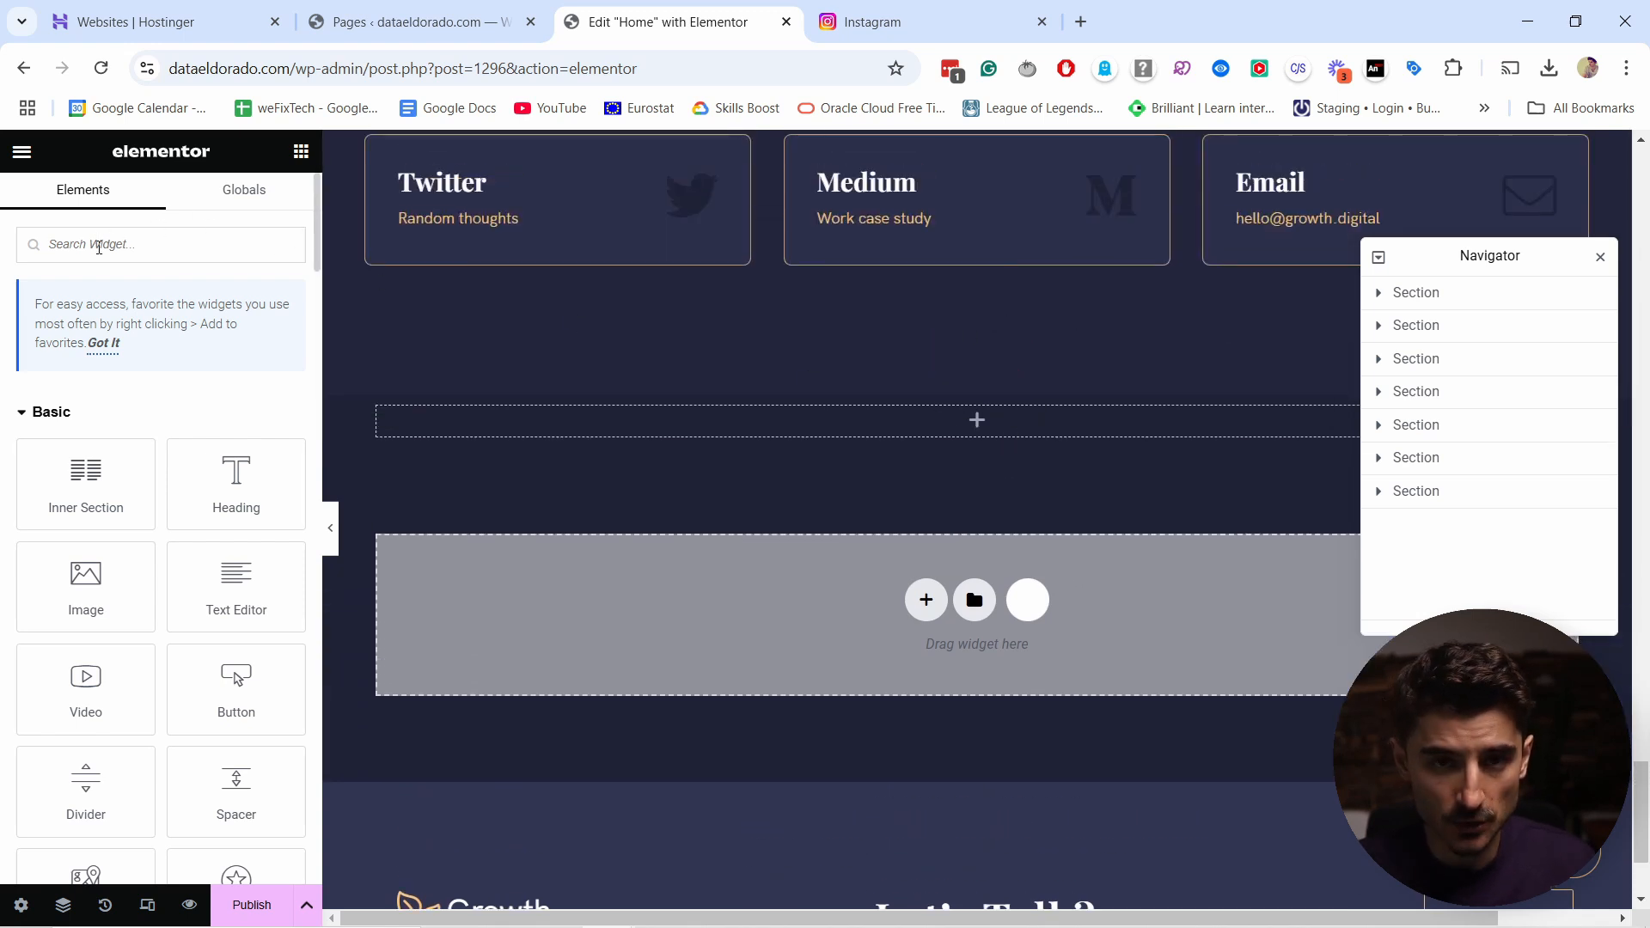
Step: Search 'html' in Elements and drag the HTML widget into the empty section
text(html)
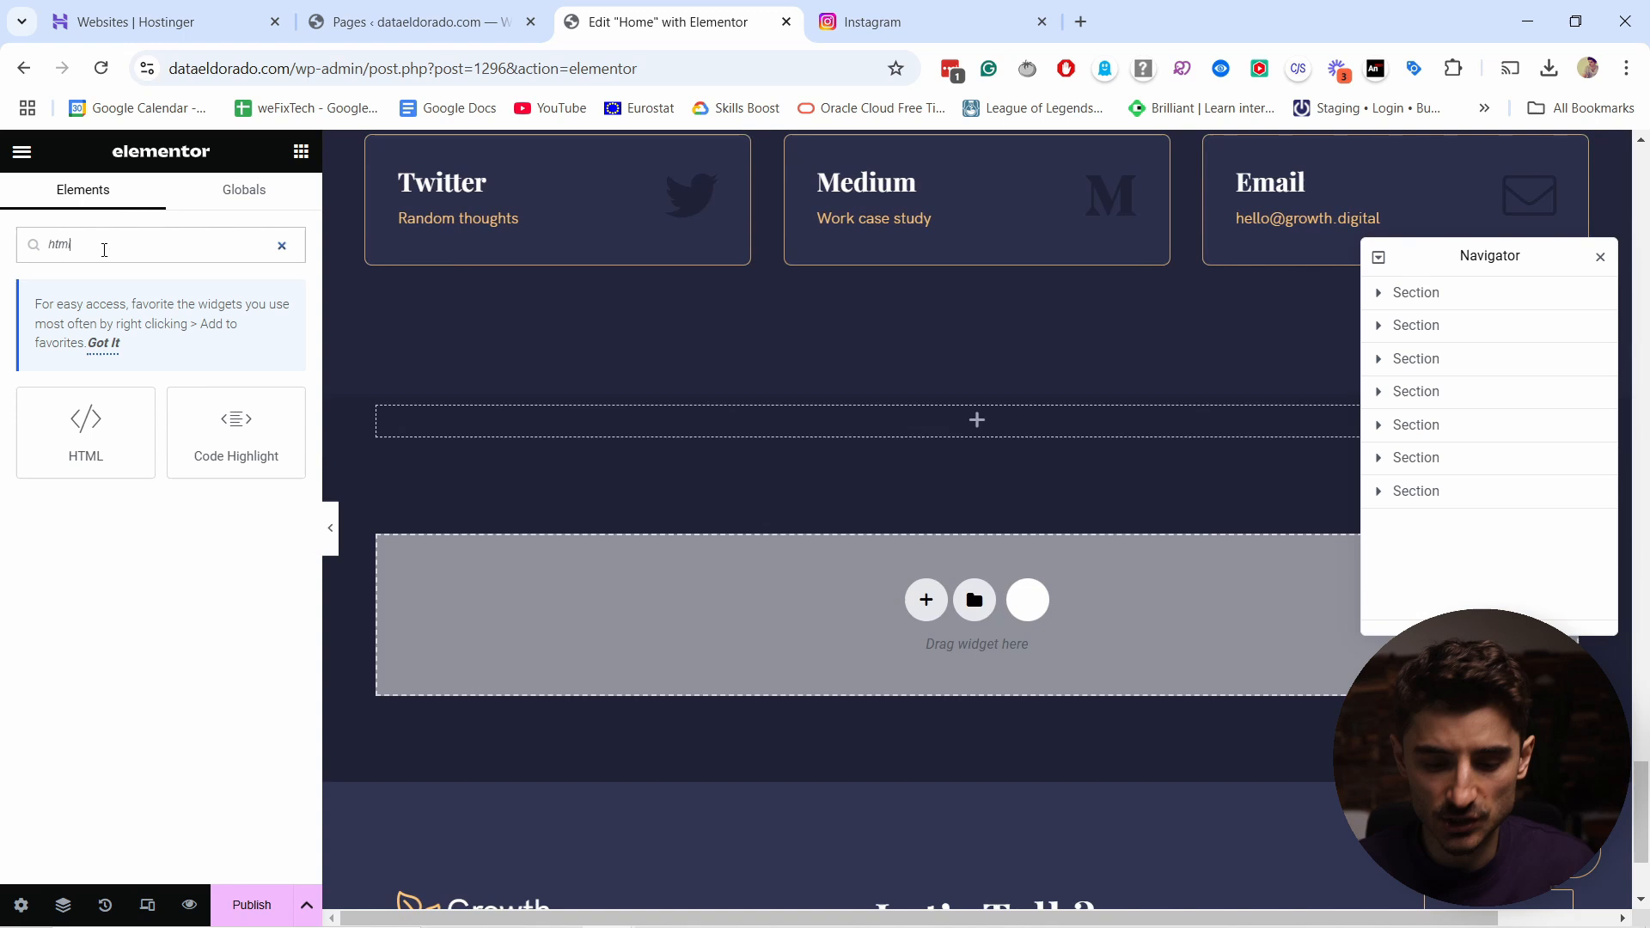
drag(86, 419, 997, 419)
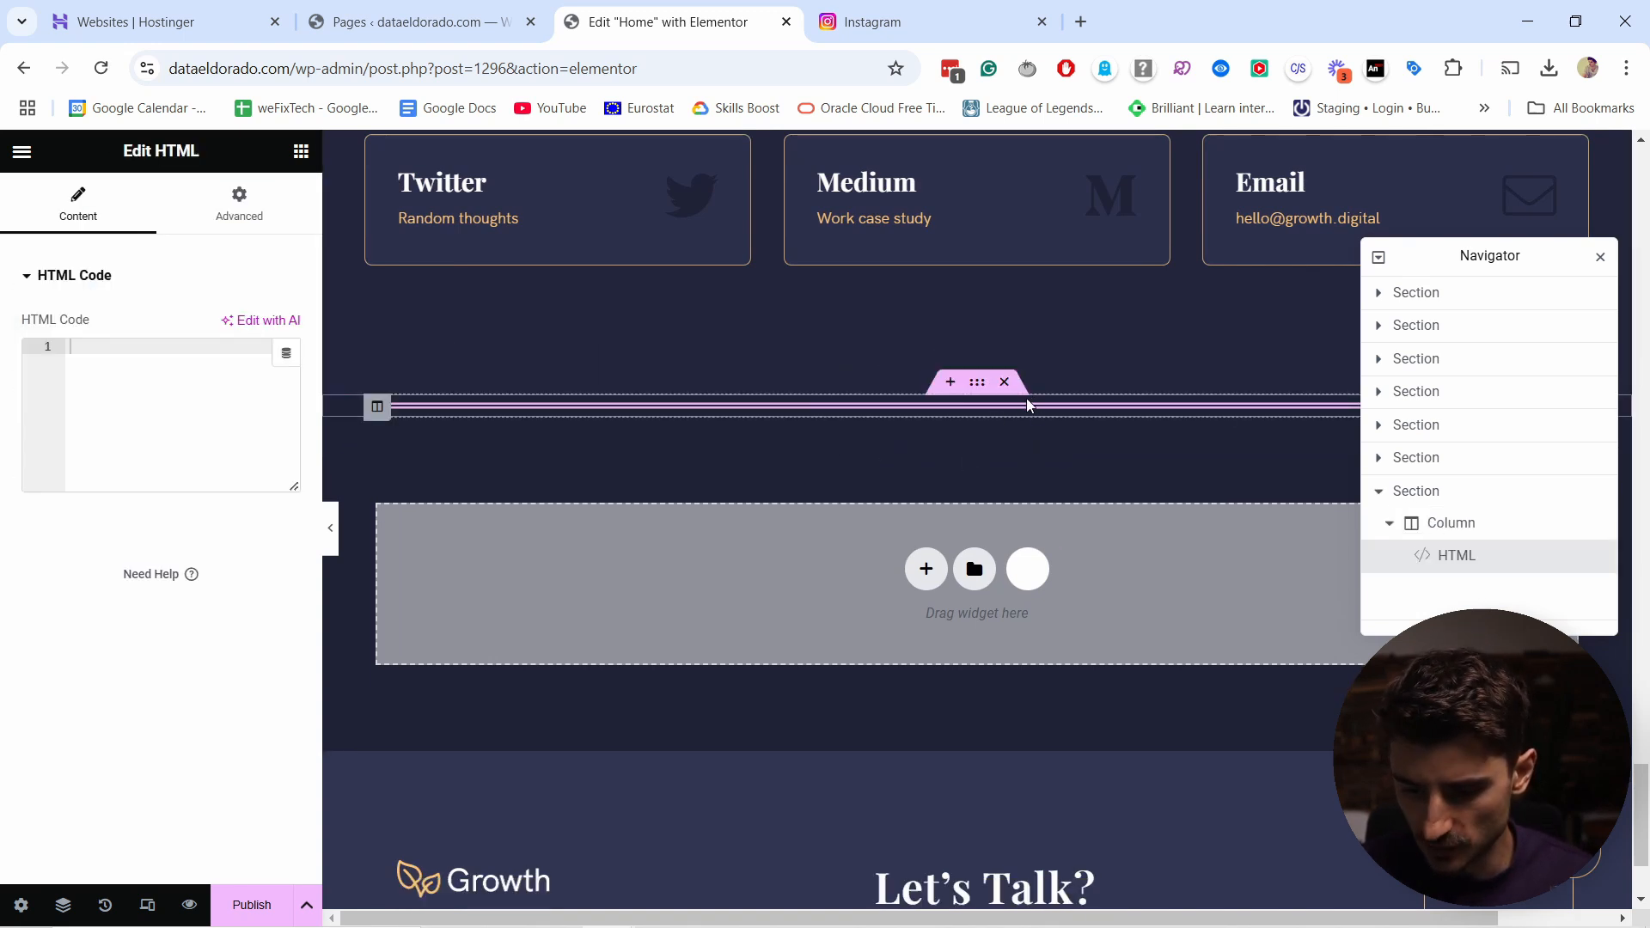
click(893, 20)
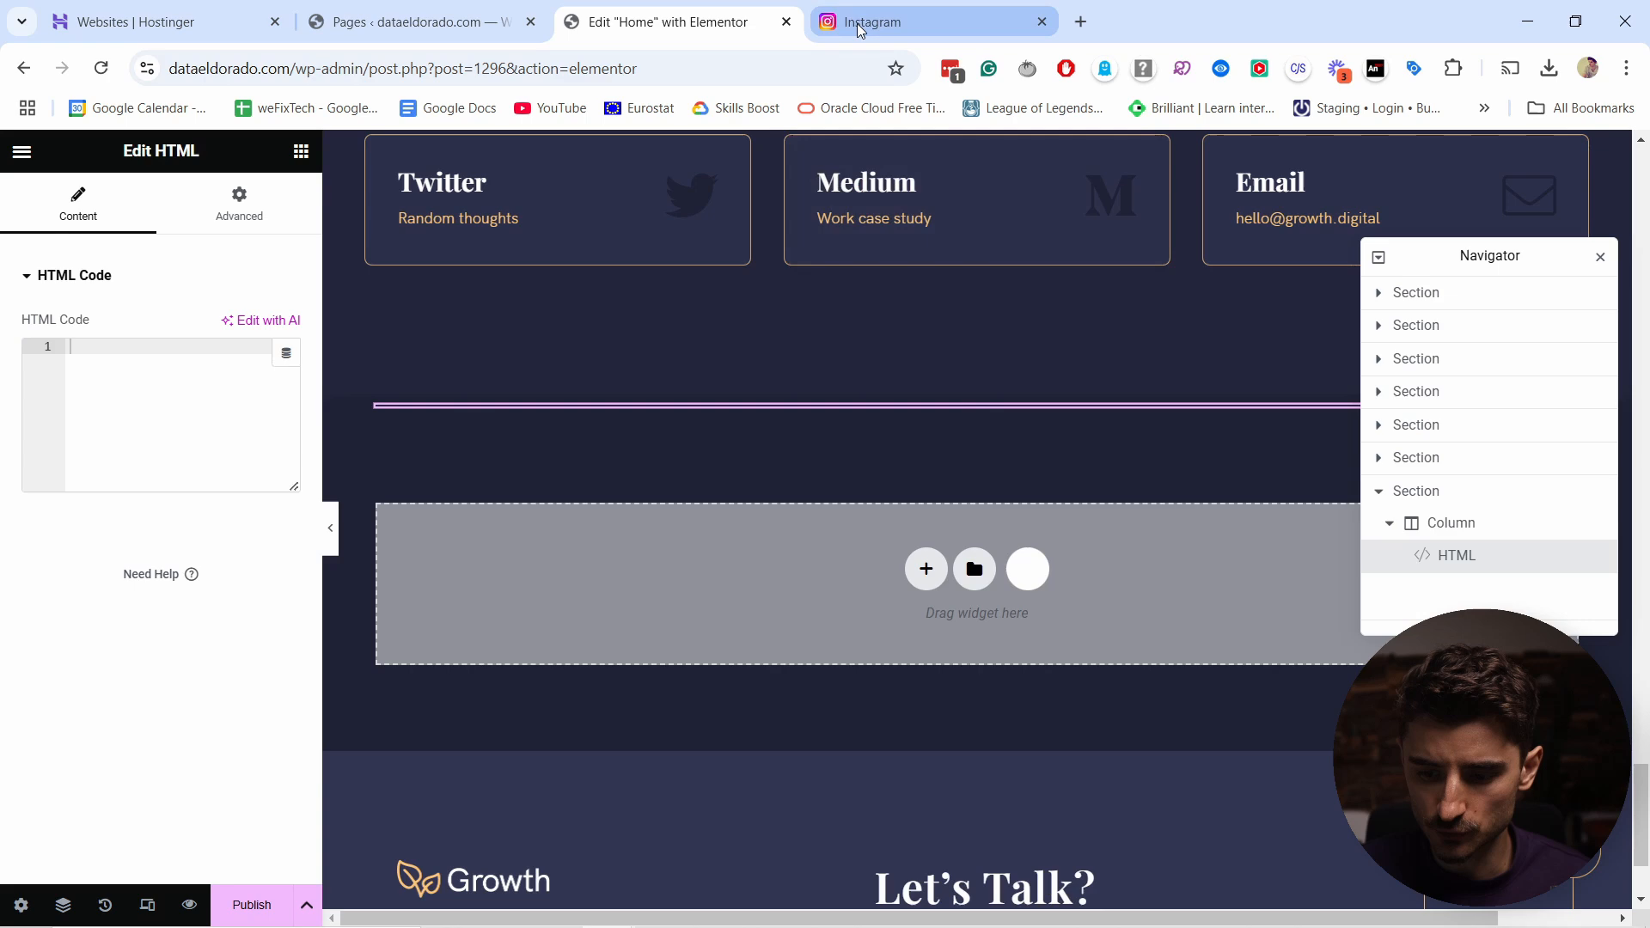
Step: Copy the first feed post's embed code from Instagram with 'Include caption' unchecked
click(929, 21)
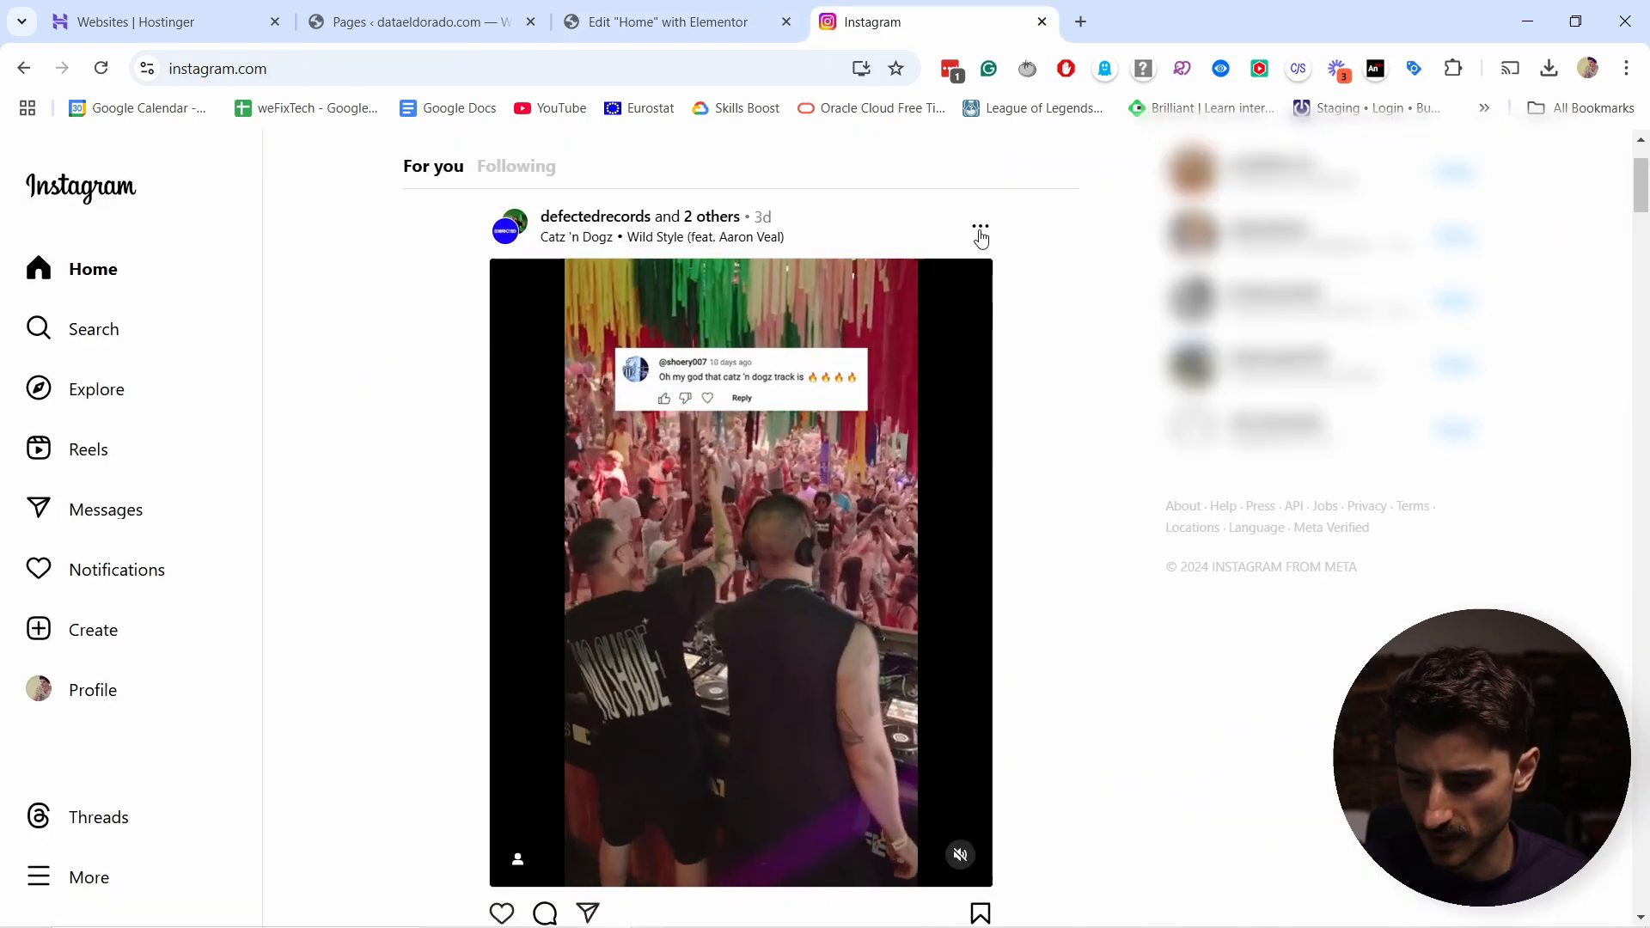
click(978, 230)
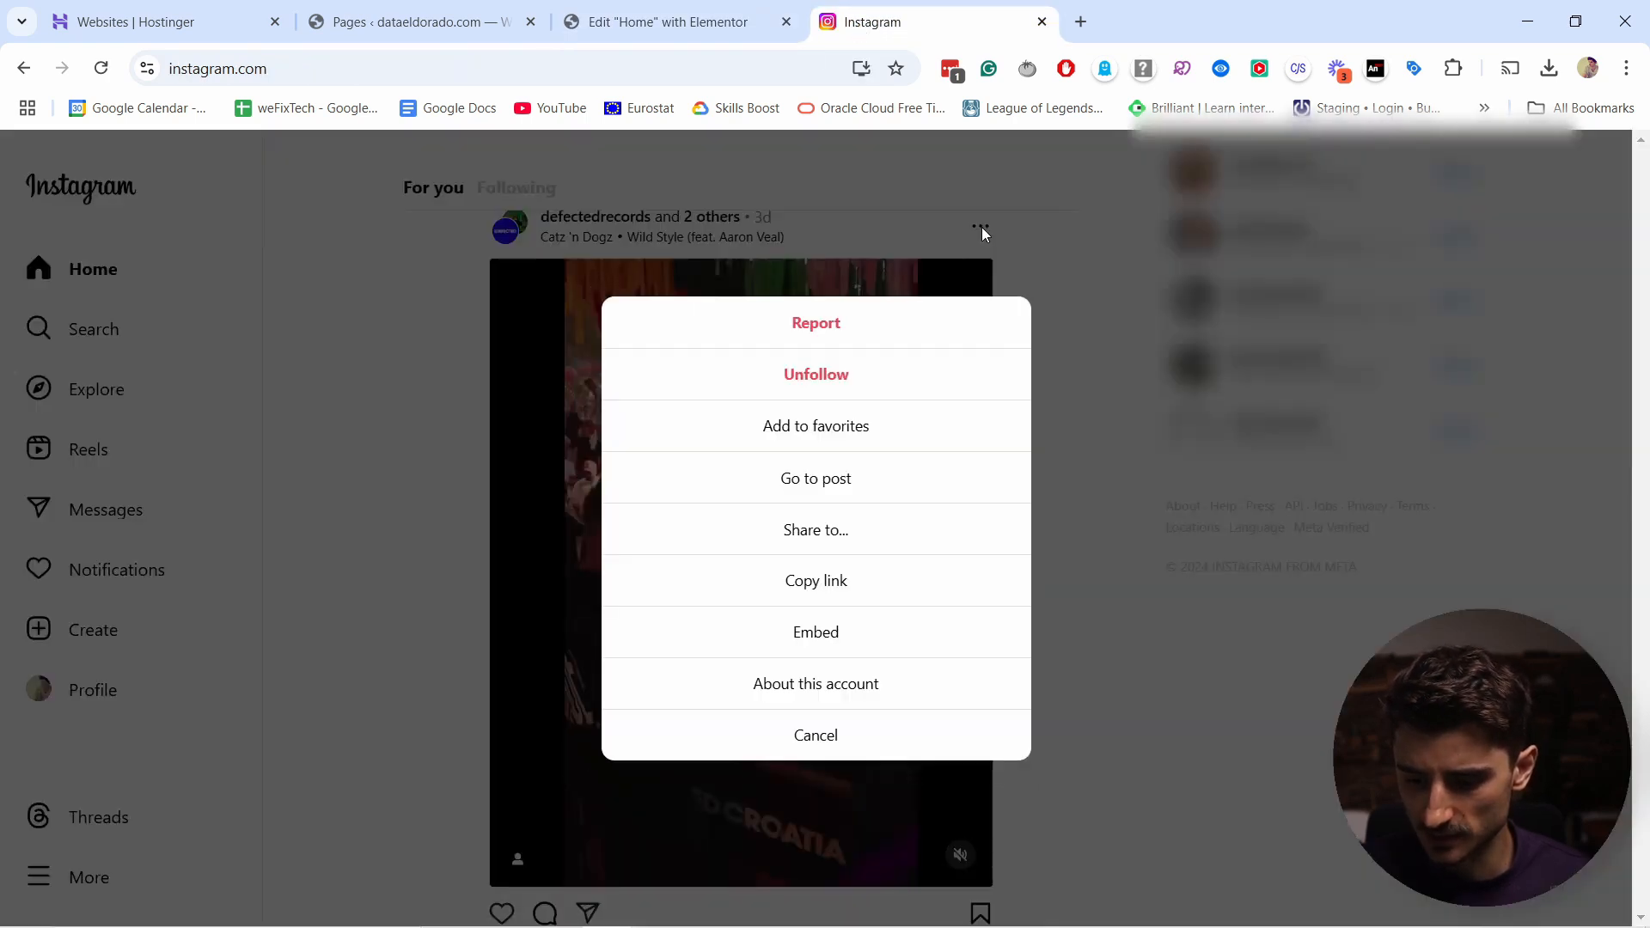
mouse_move(803, 639)
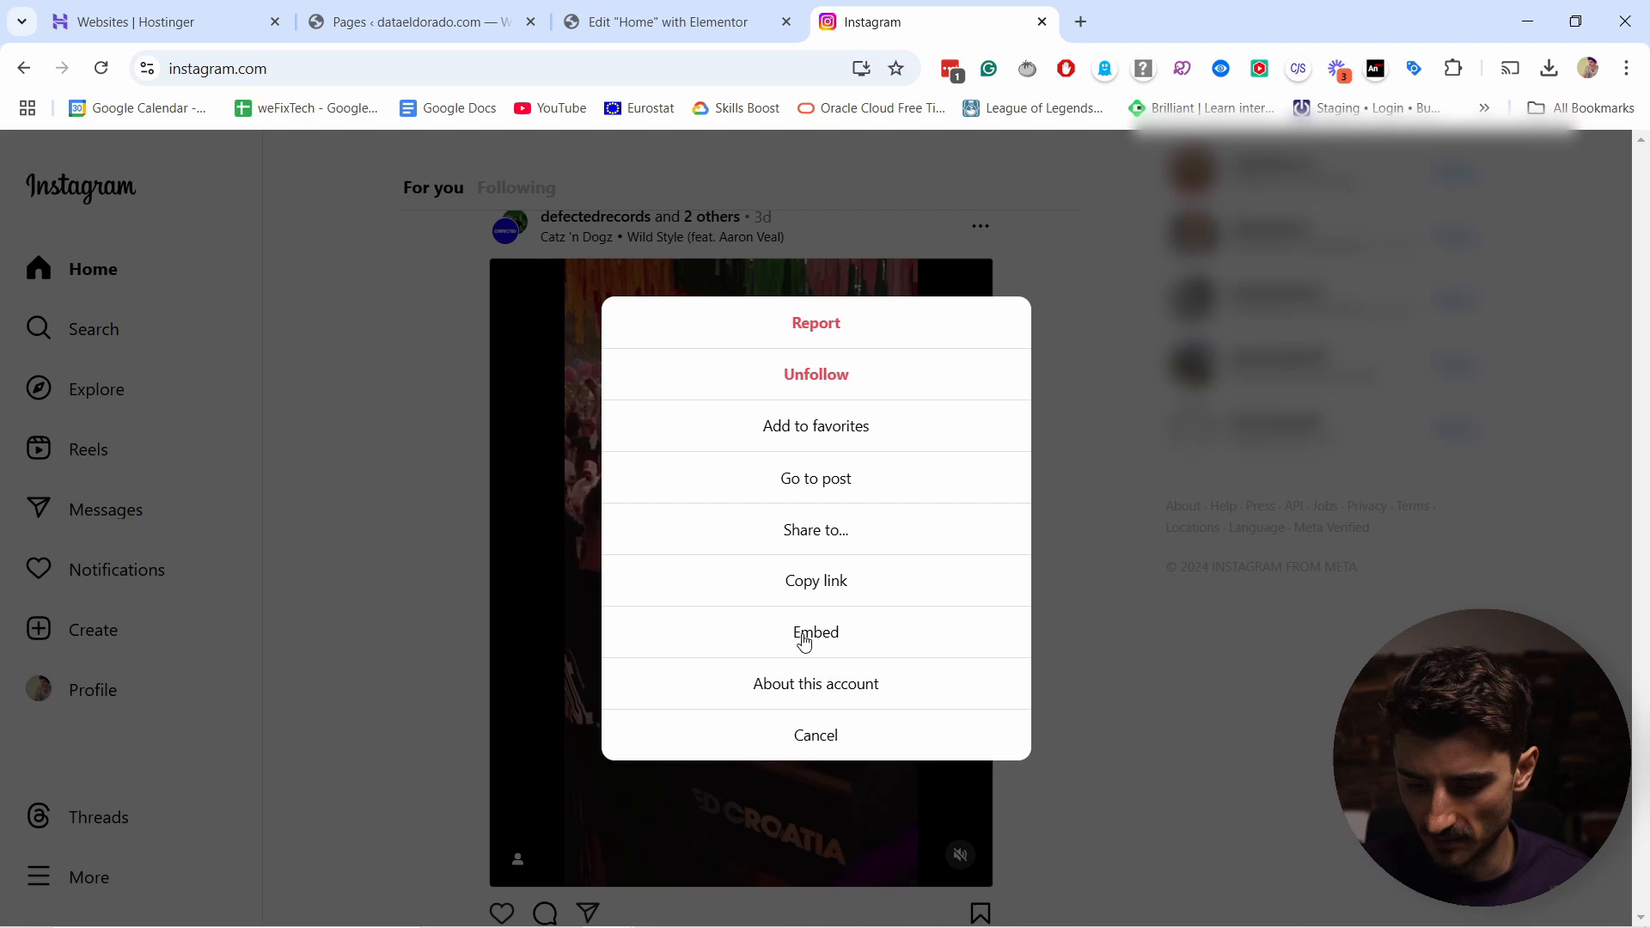
click(815, 631)
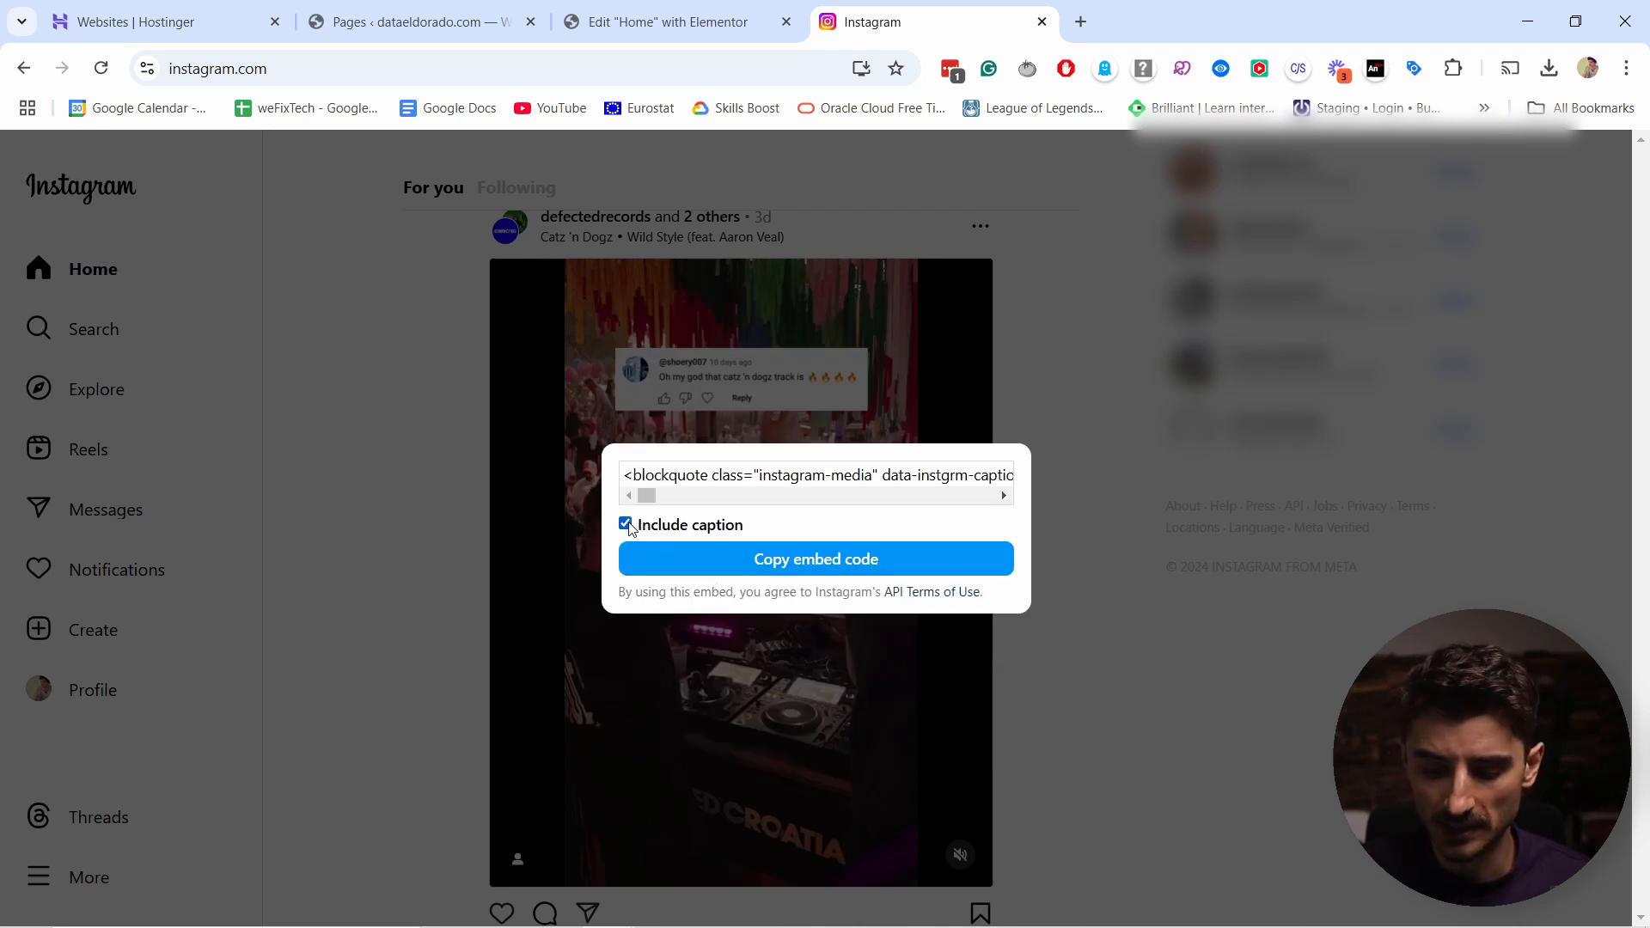
click(623, 524)
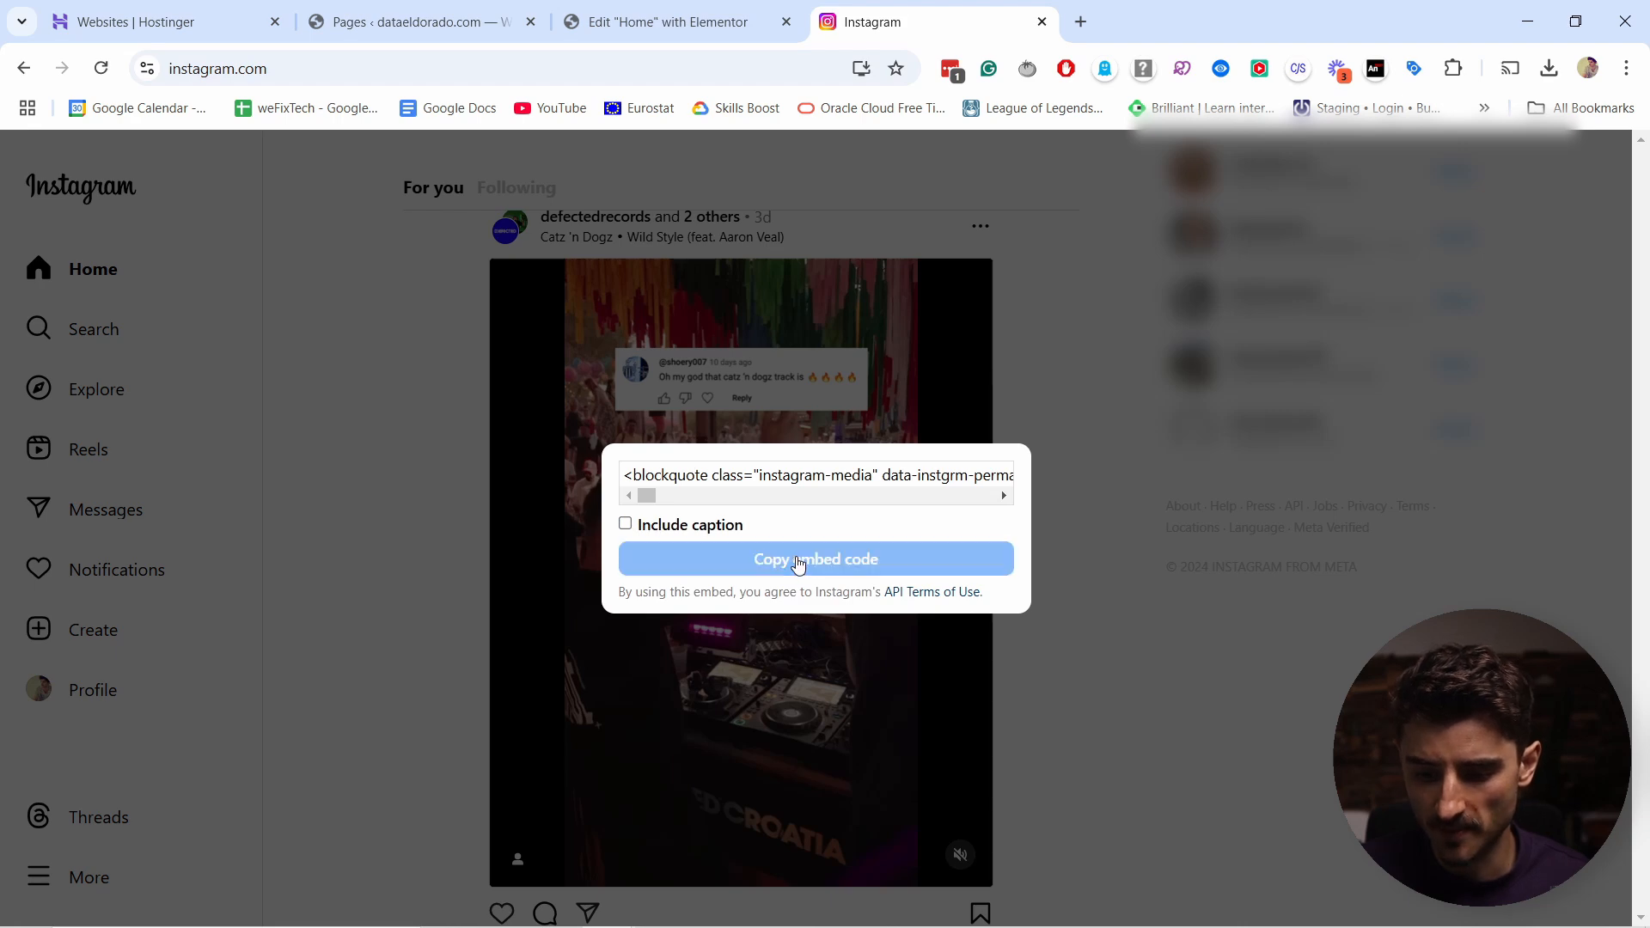
click(674, 21)
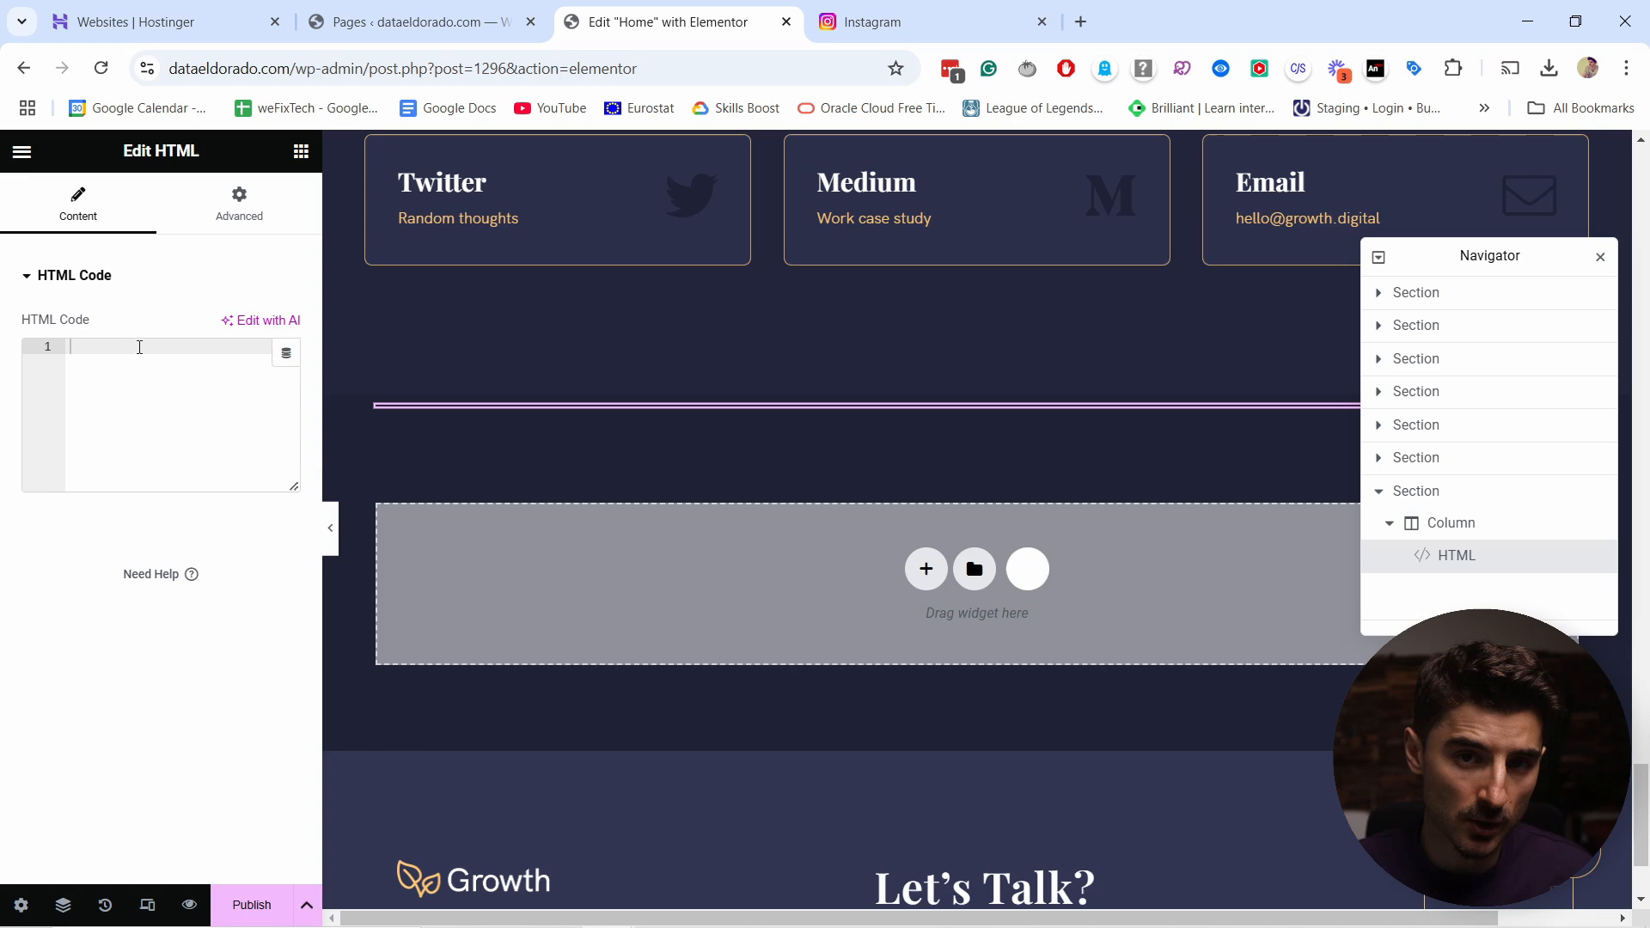
Step: Paste the Instagram blockquote embed code into the HTML Code field wrapped in <center></center> tags
text(<blockquote class="instagram-media"...>)
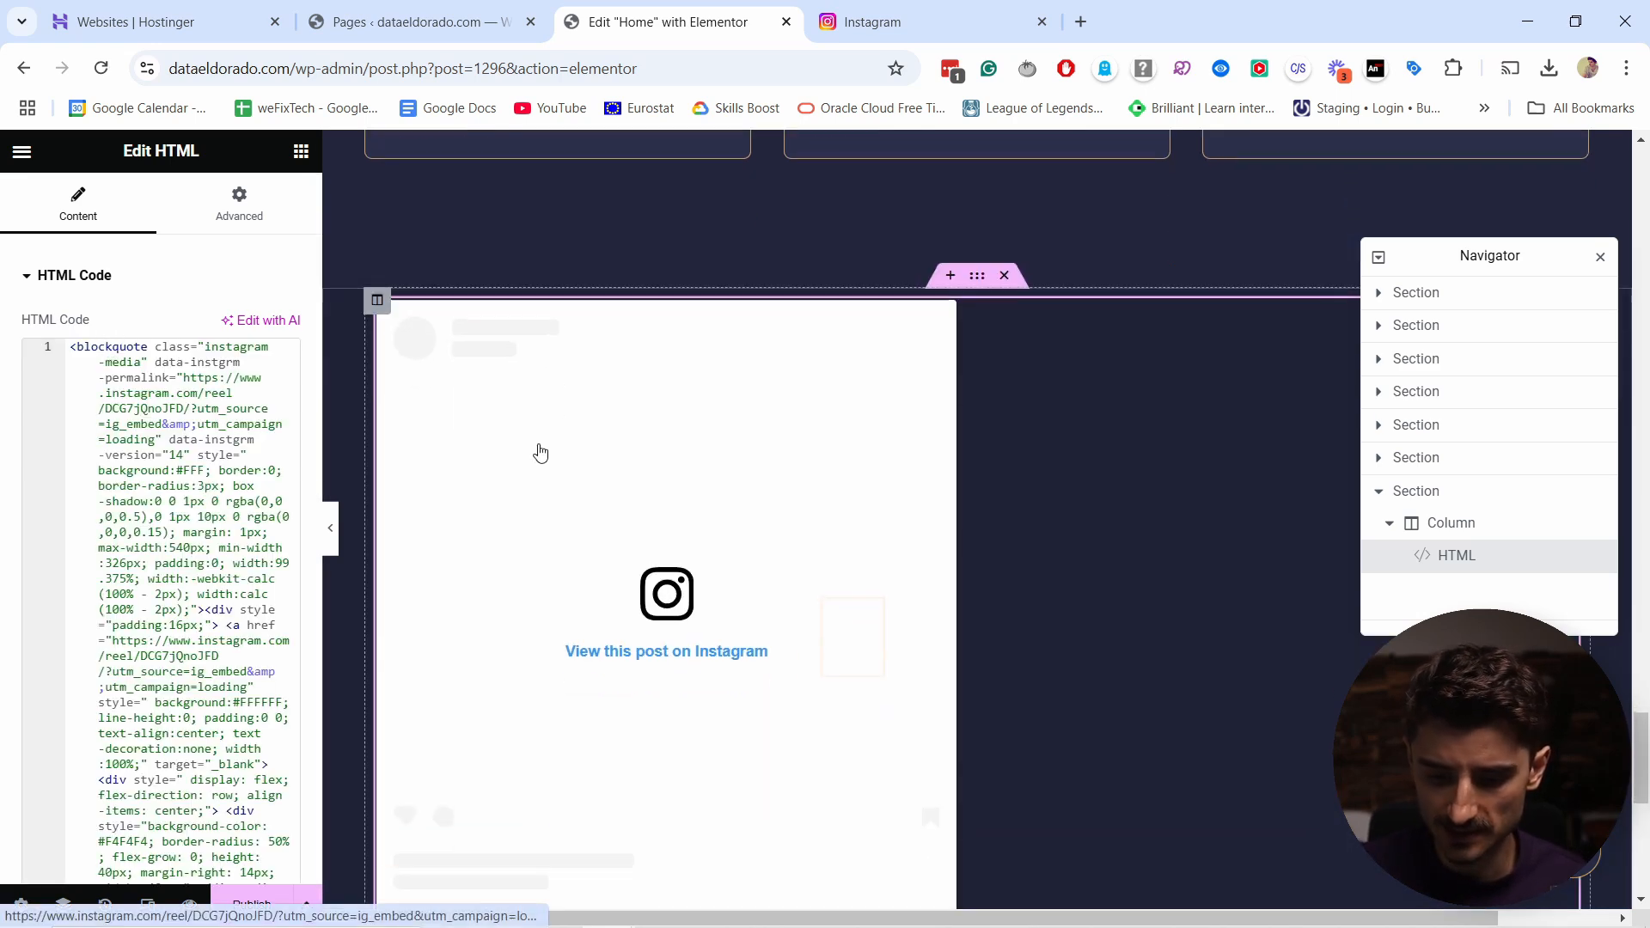
click(82, 345)
text(<center>)
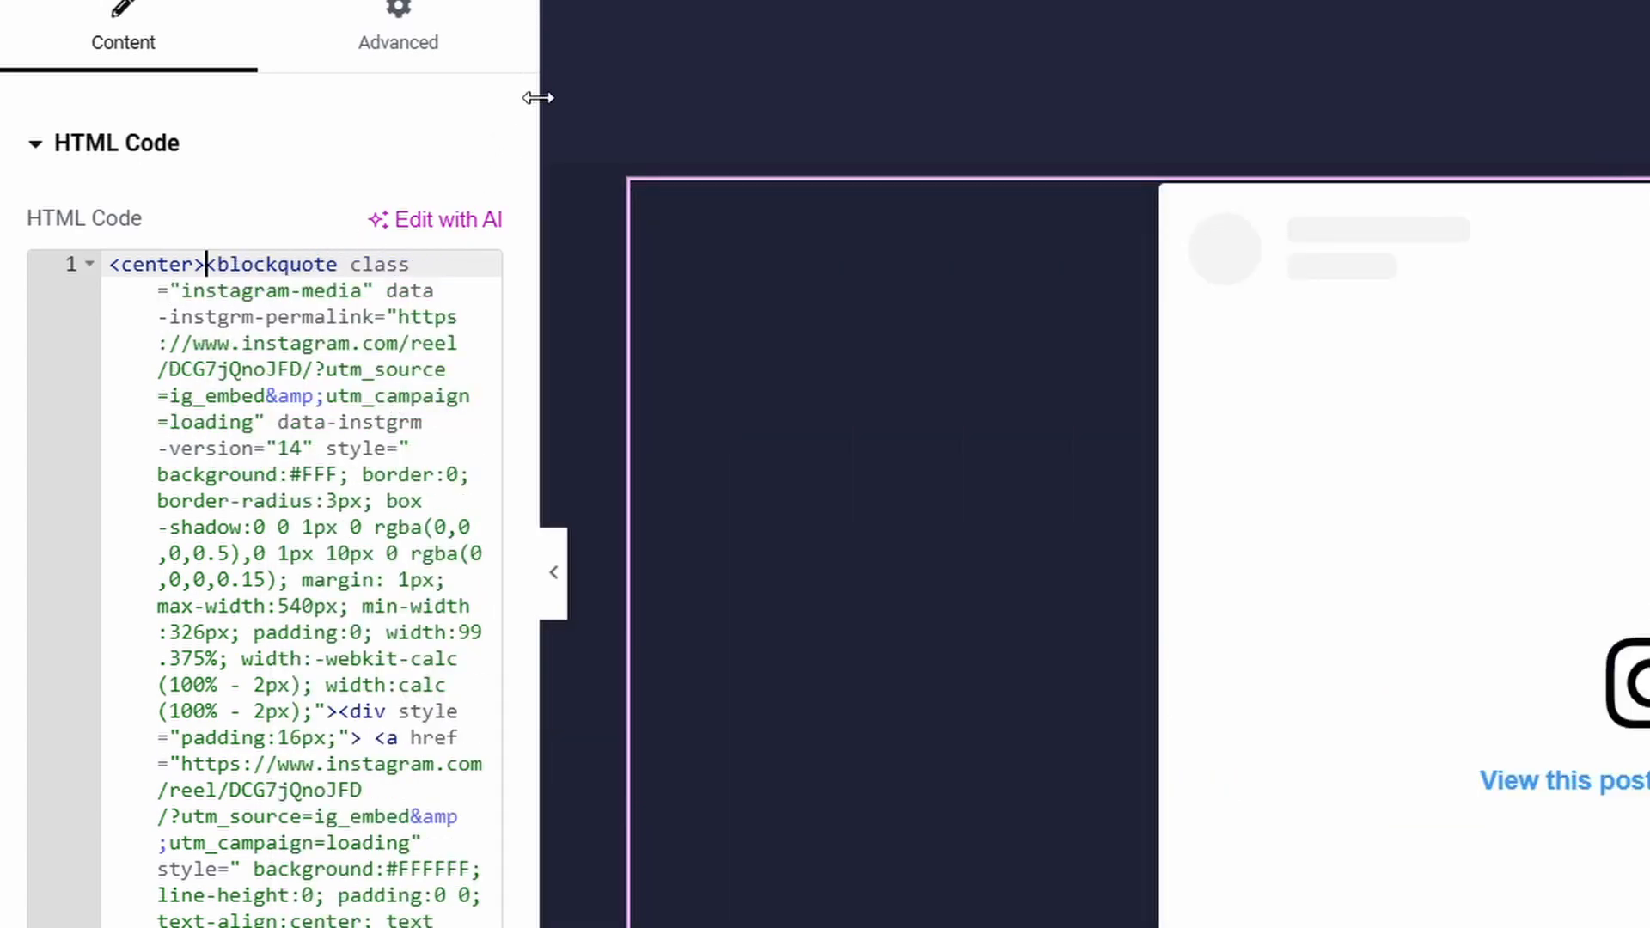
scroll(down, 3)
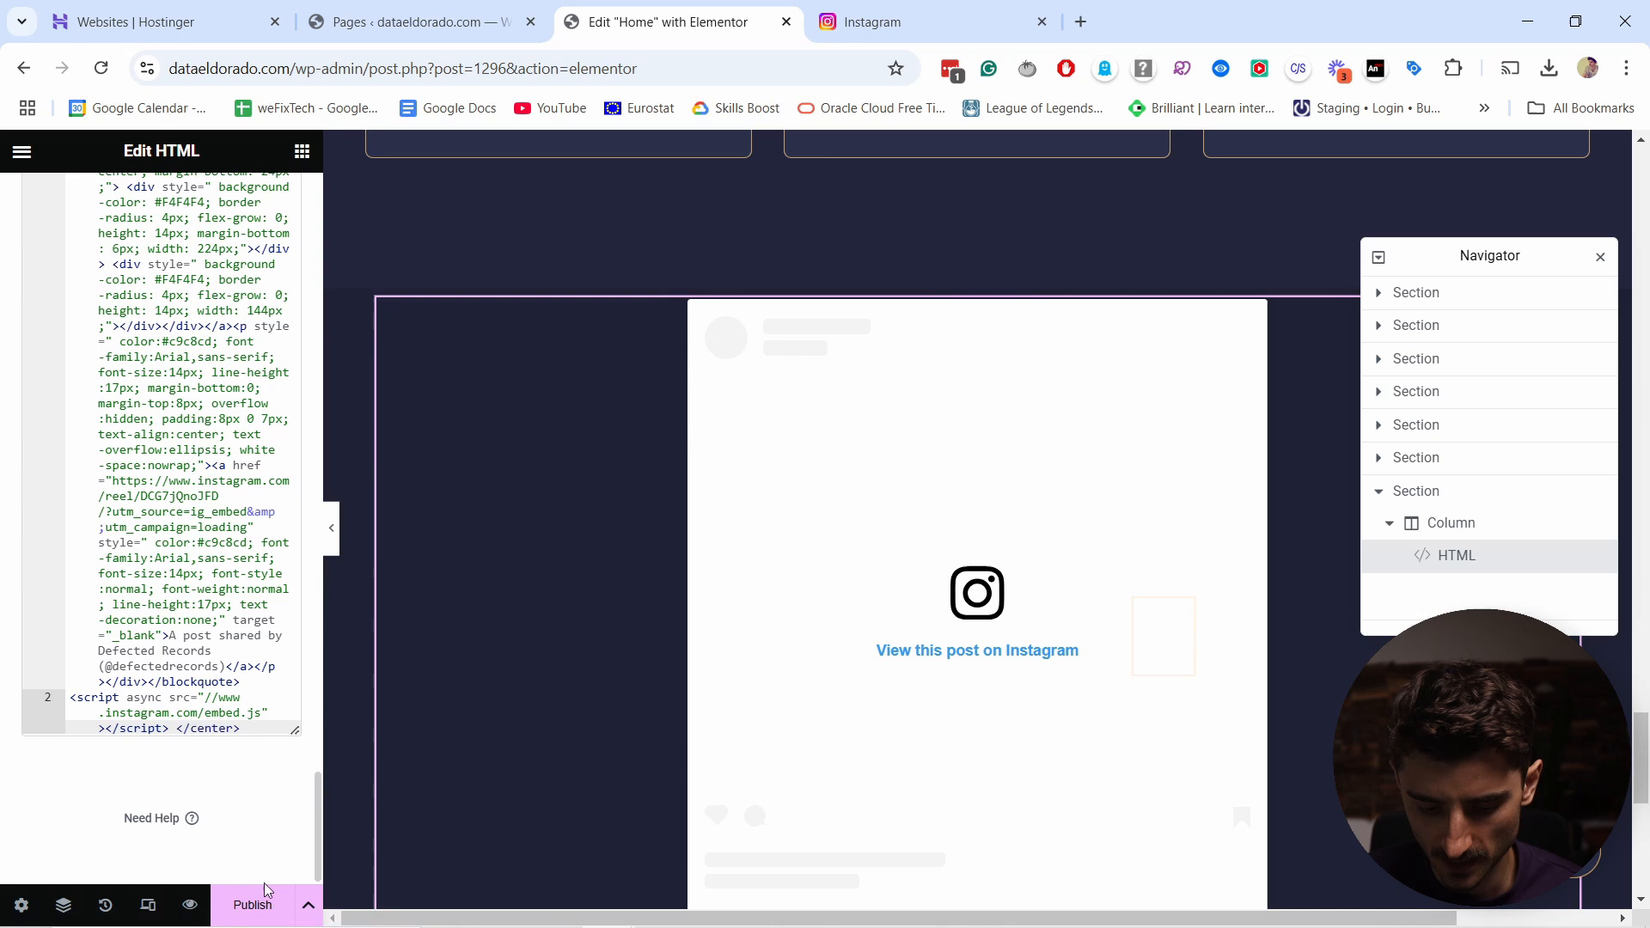
Step: Publish the home page and preview the changes live
click(251, 904)
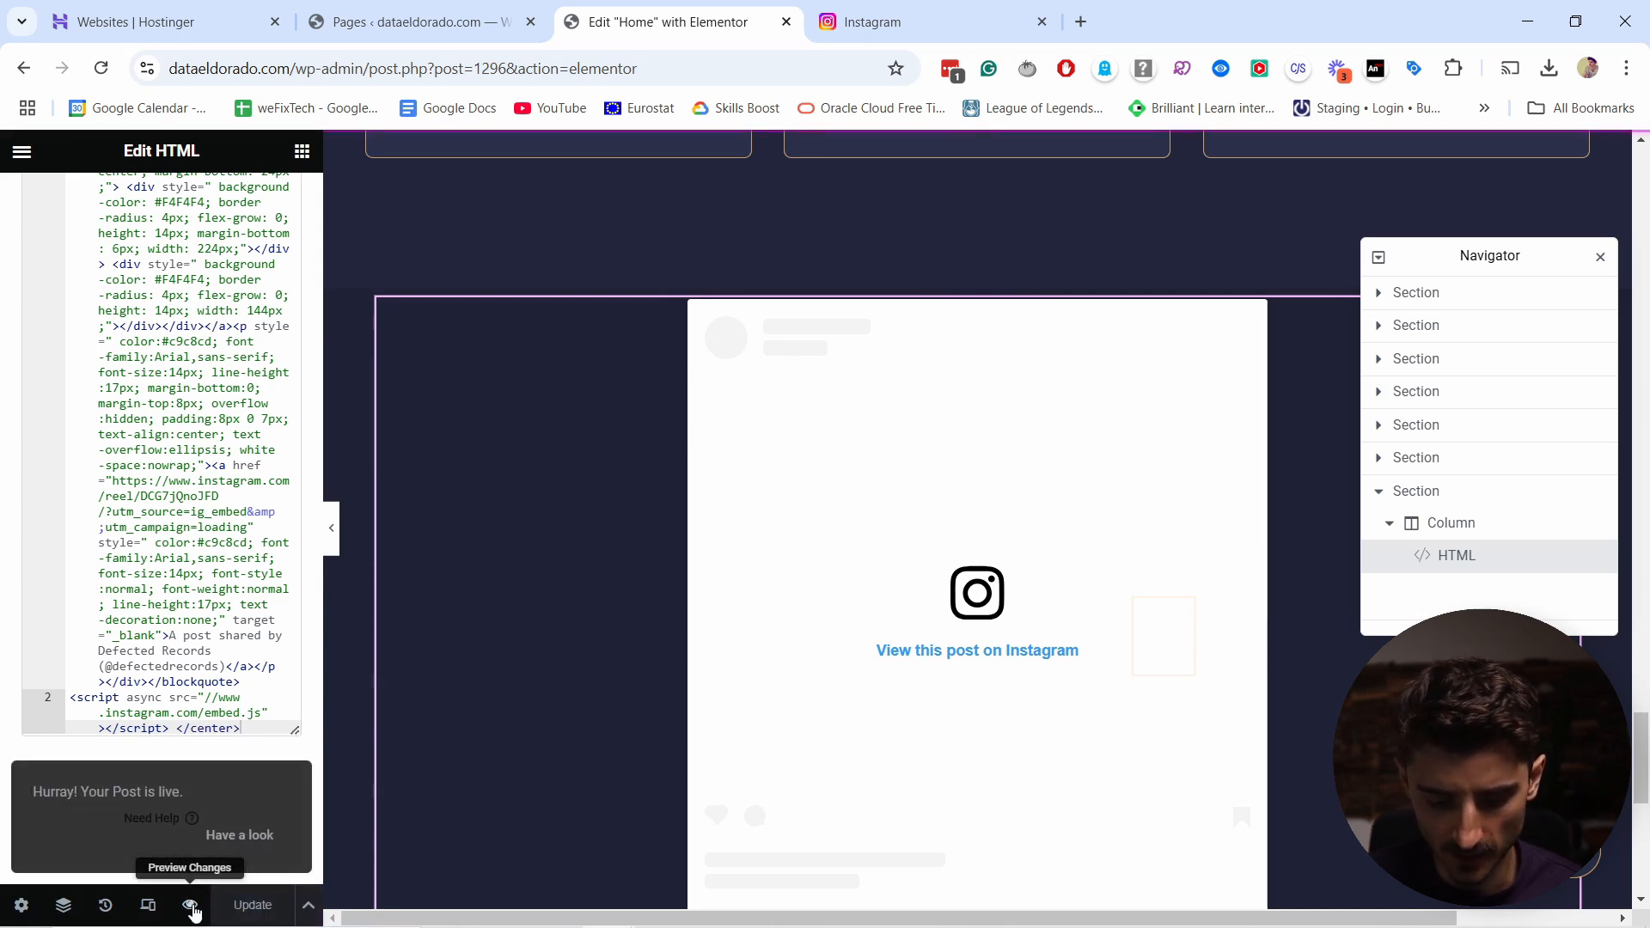
click(189, 906)
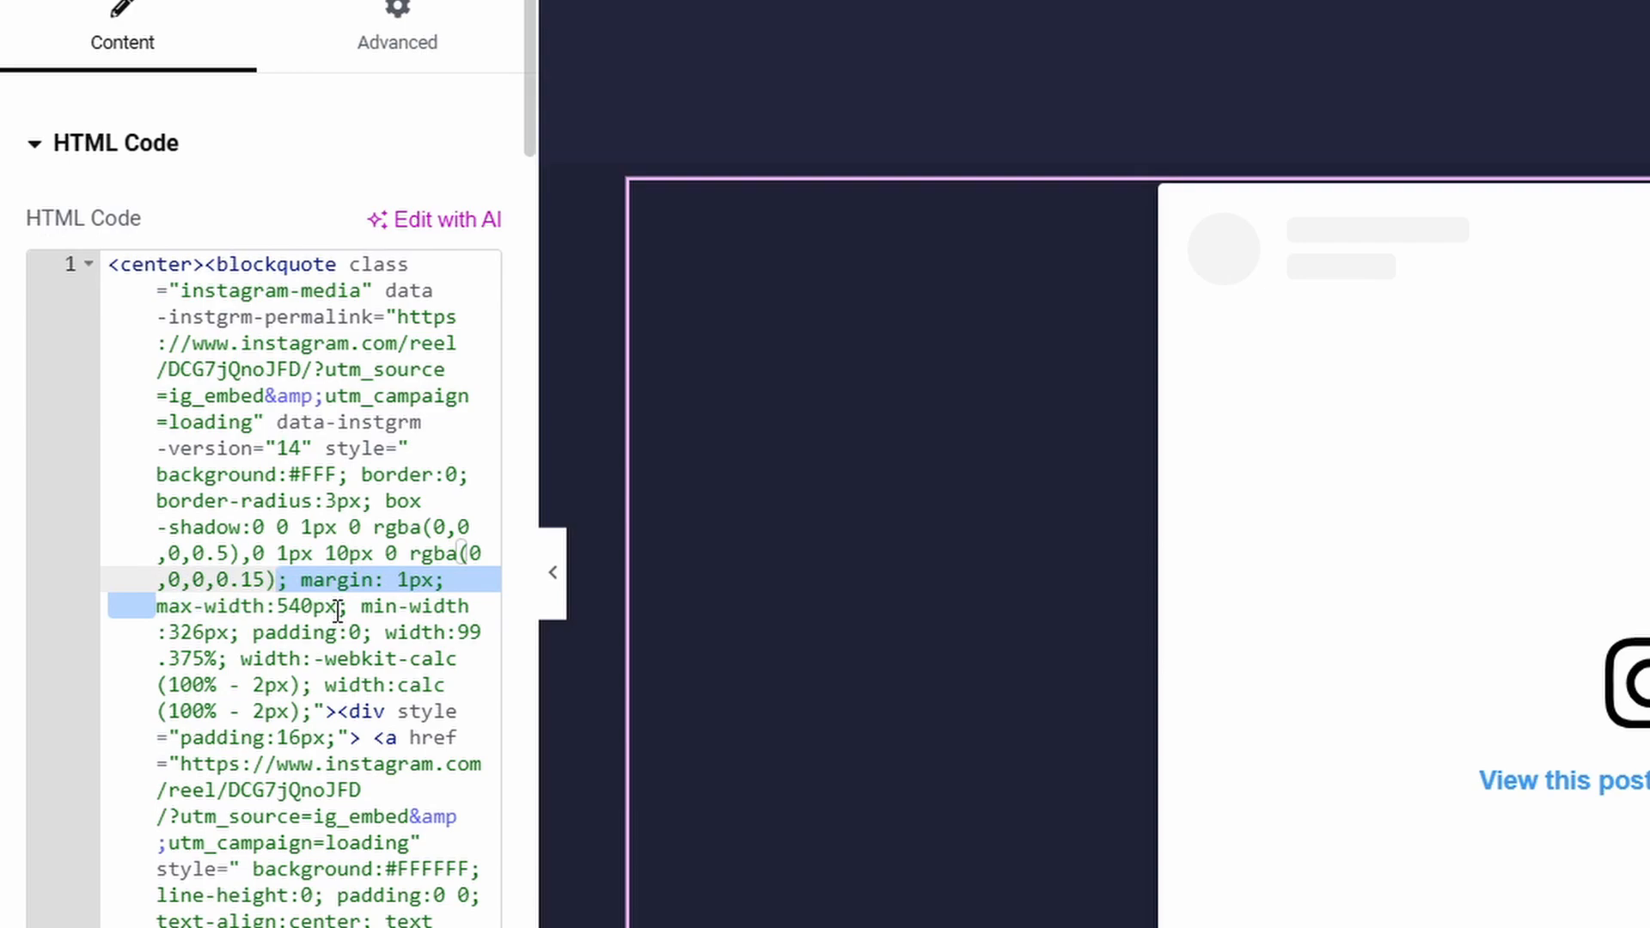
Step: Change the embed's max-width from 540px to 400px in the HTML code
click(292, 605)
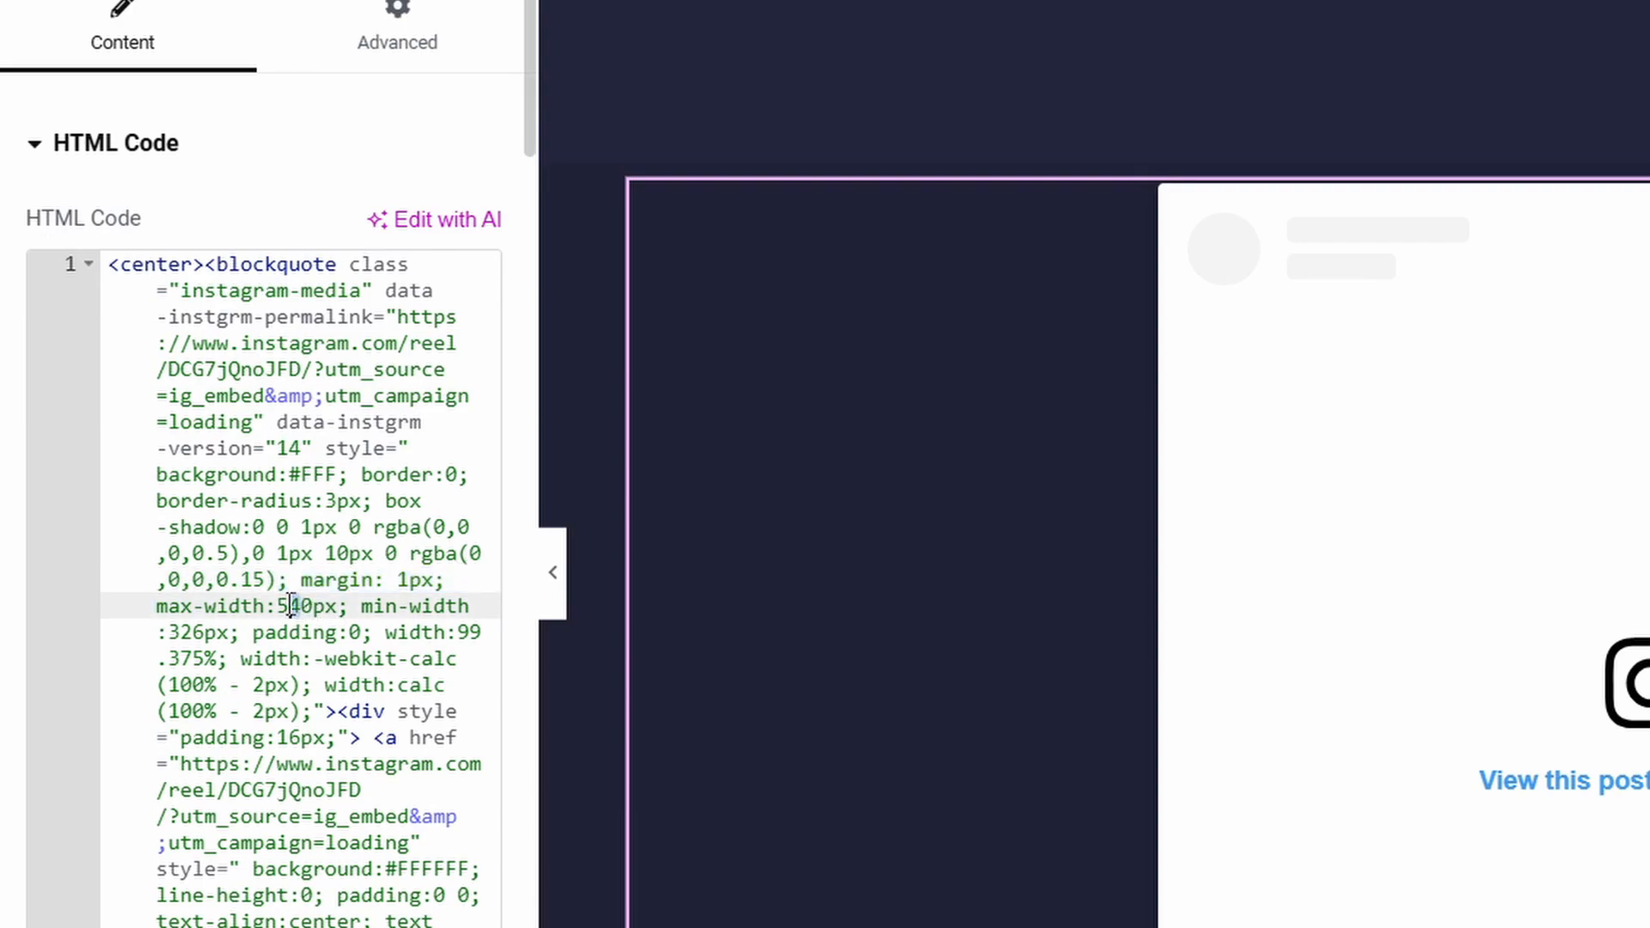
text(400)
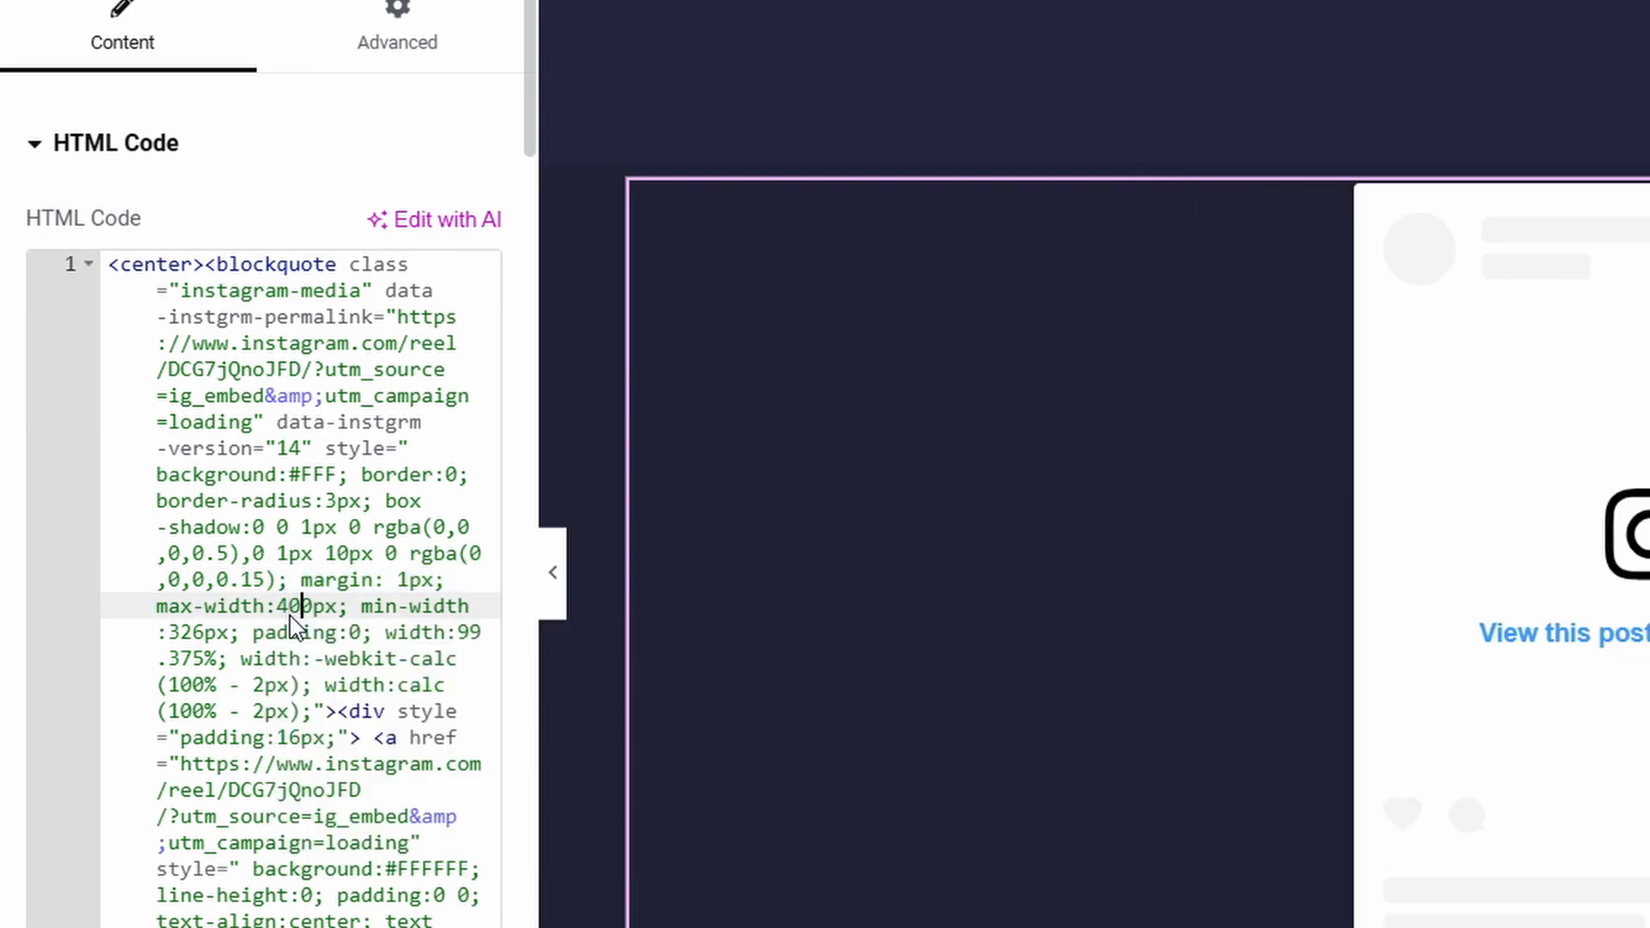